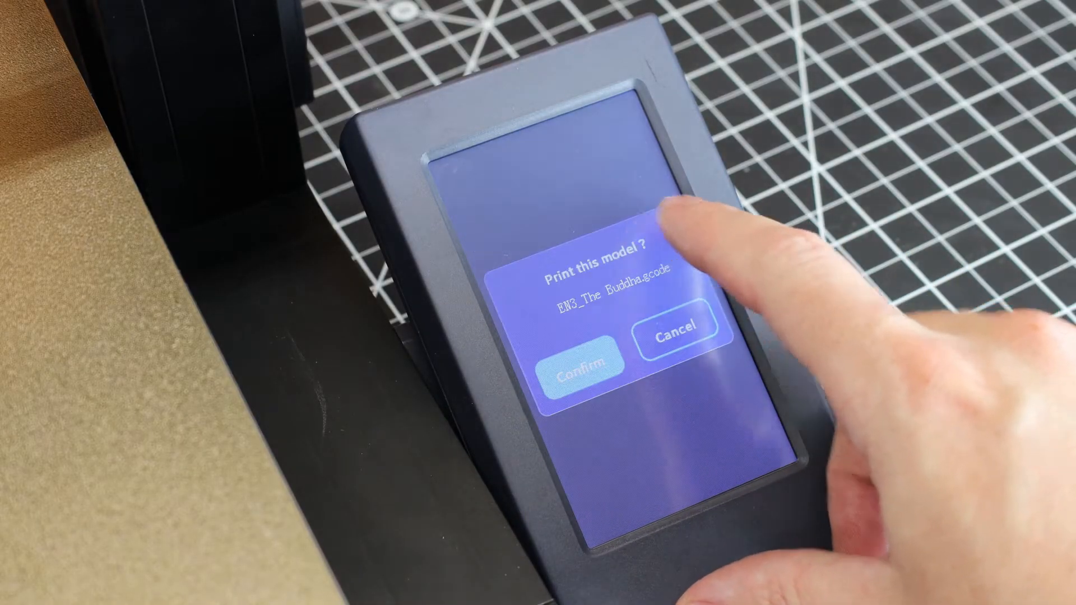
Confirm printing of the EN3_The Buddha.gcode model from the prompt.
left_click(583, 360)
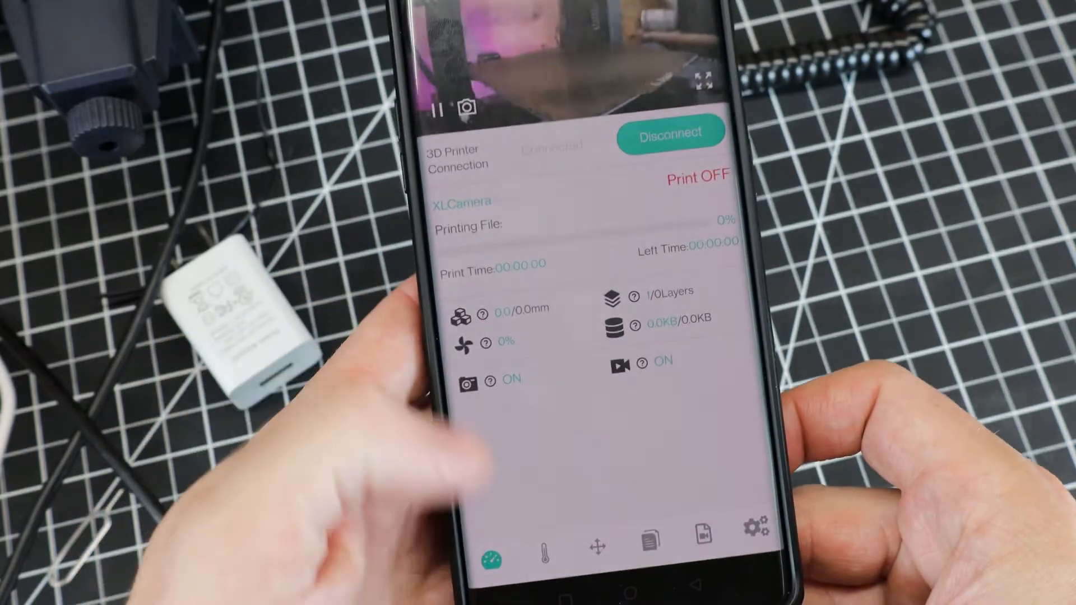
Show the hot end and hot bed temperature readings and graph for the connected printer.
left_click(544, 545)
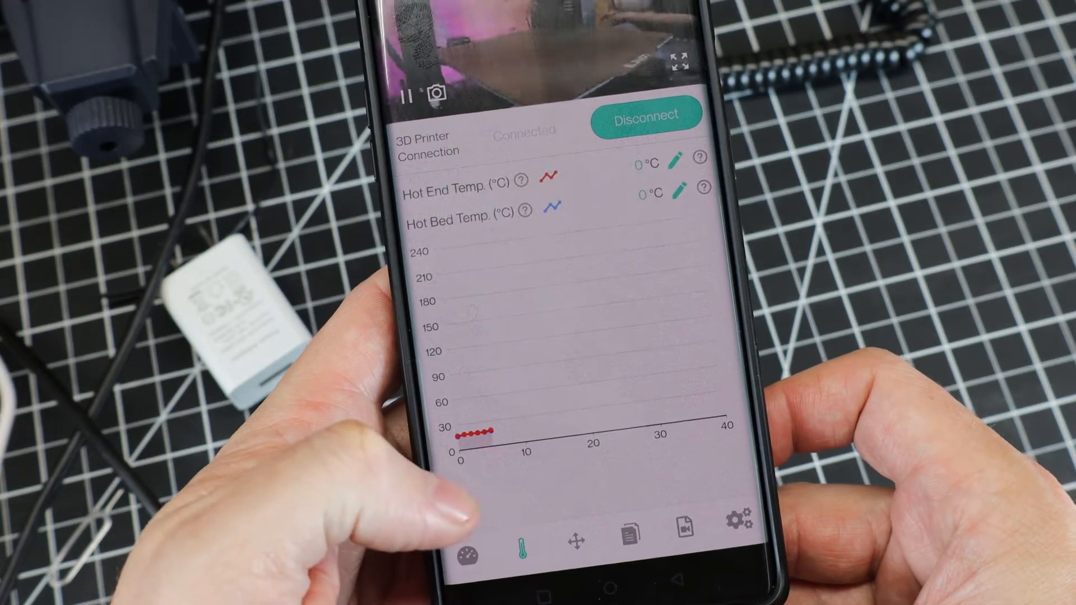
left_click(574, 542)
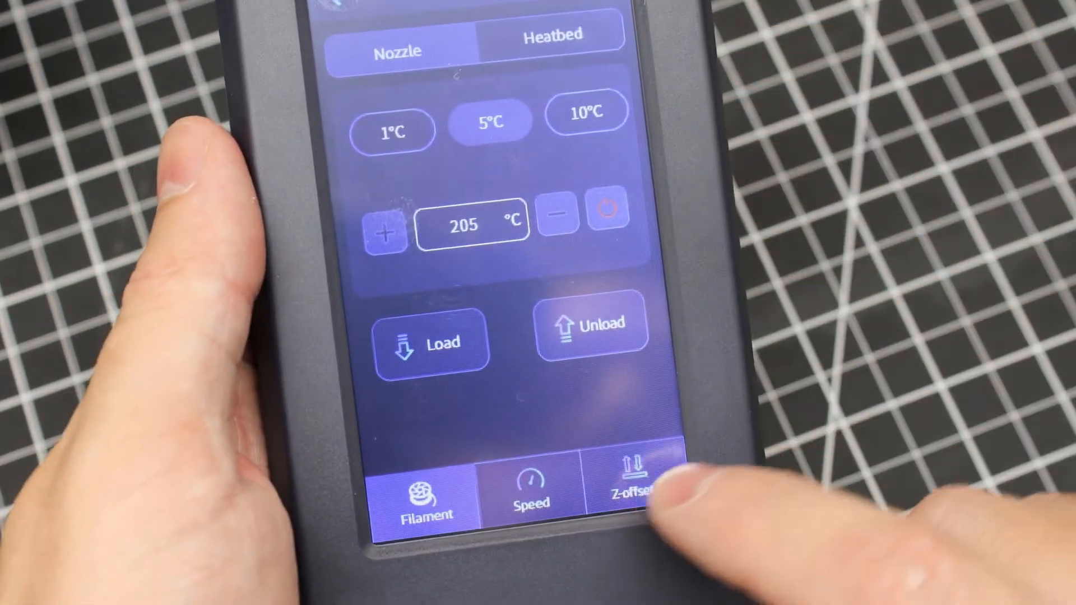
Review live Z-offset and speed/flow/fan pages, then raise nozzle temperature from 205 to 215 °C.
left_click(622, 487)
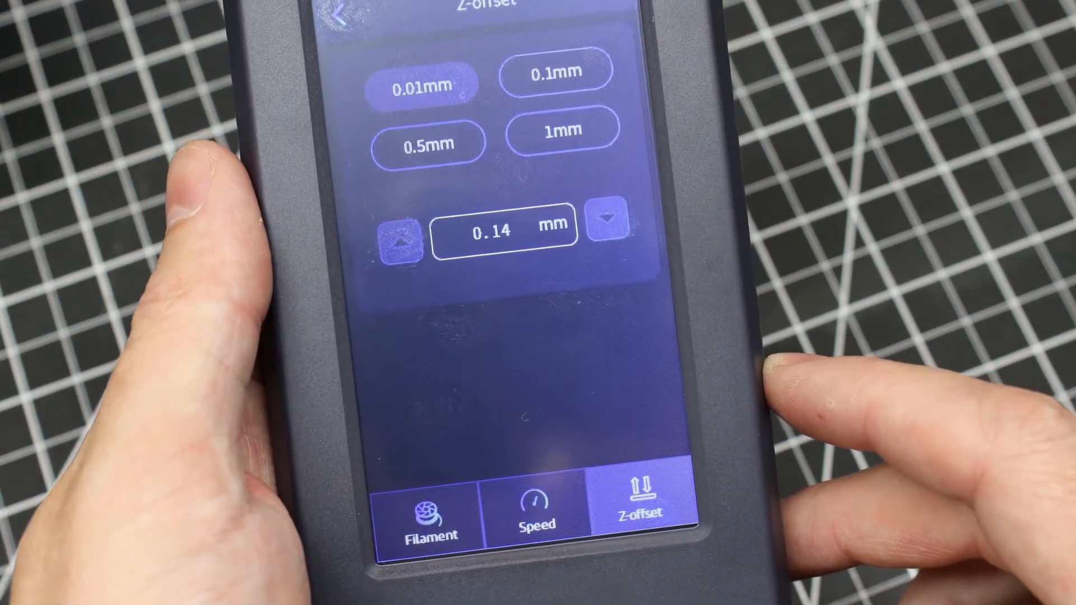
left_click(537, 501)
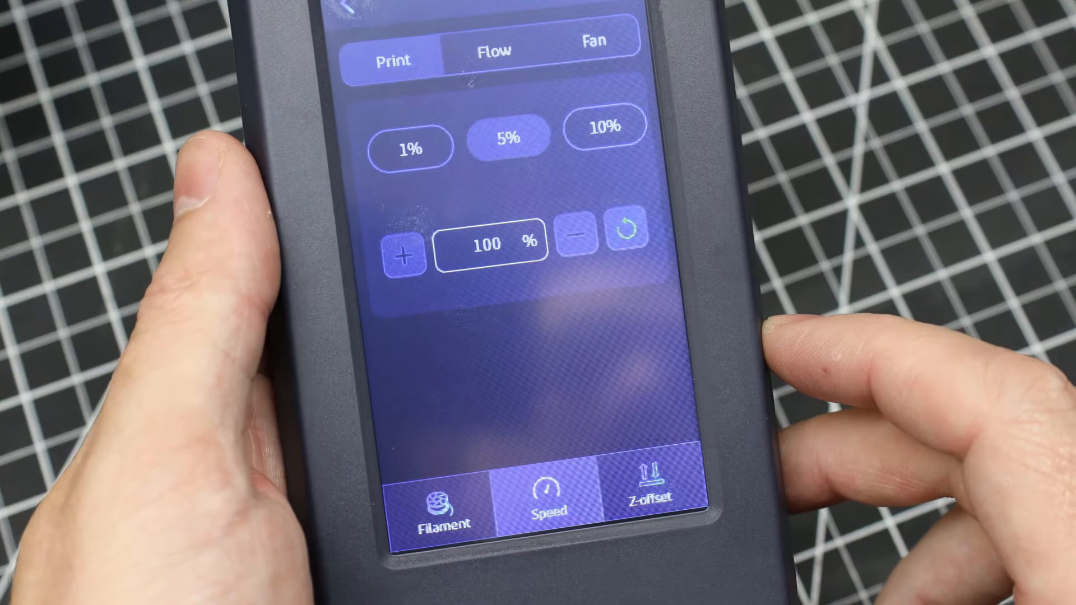
left_click(442, 501)
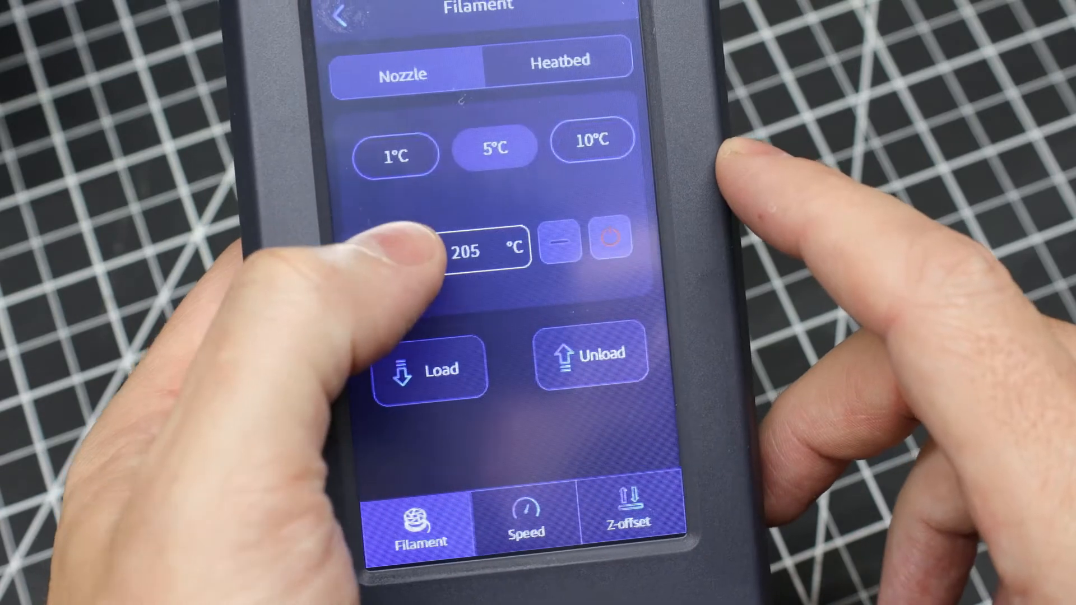
left_click(387, 249)
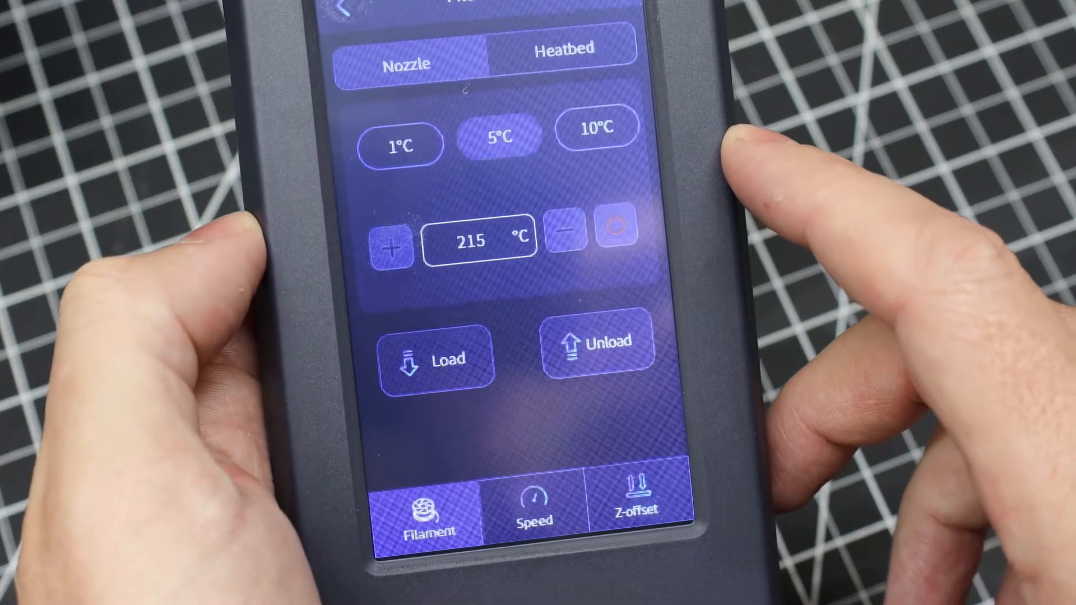